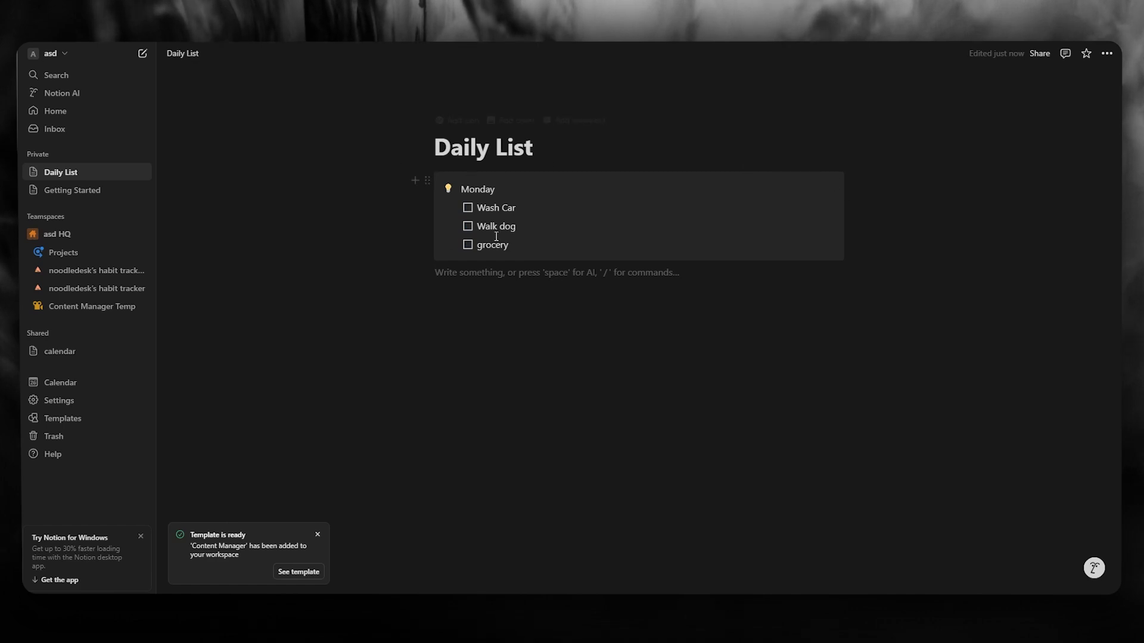
# Step: Filter the slash menu to Calendar view below the Monday callout with /cale
pyautogui.write('/c')
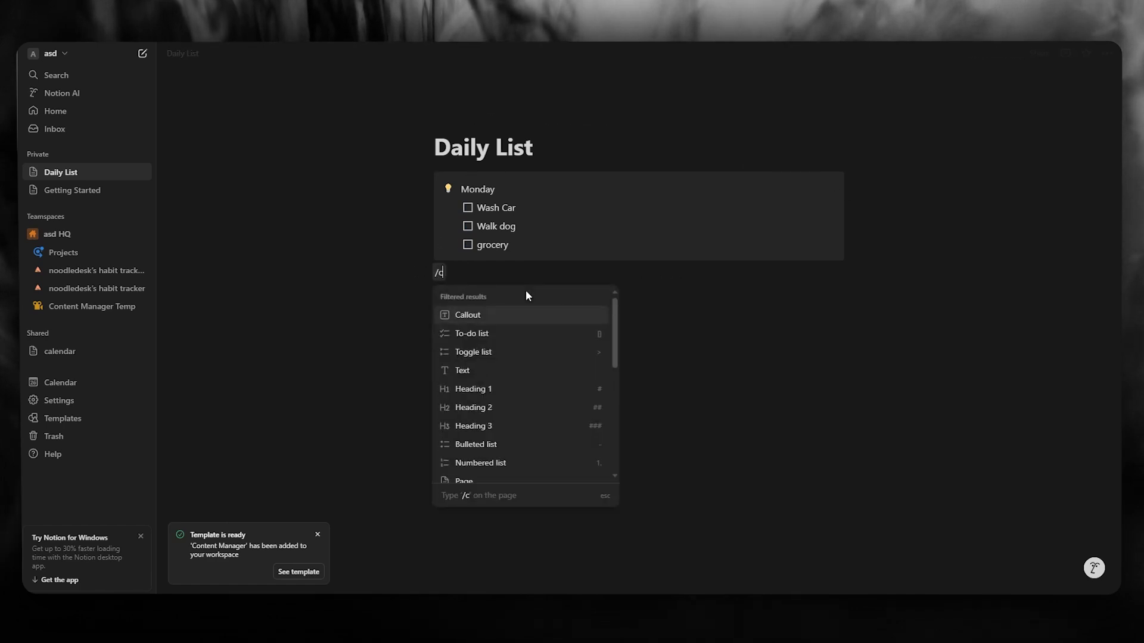
pyautogui.press('Escape')
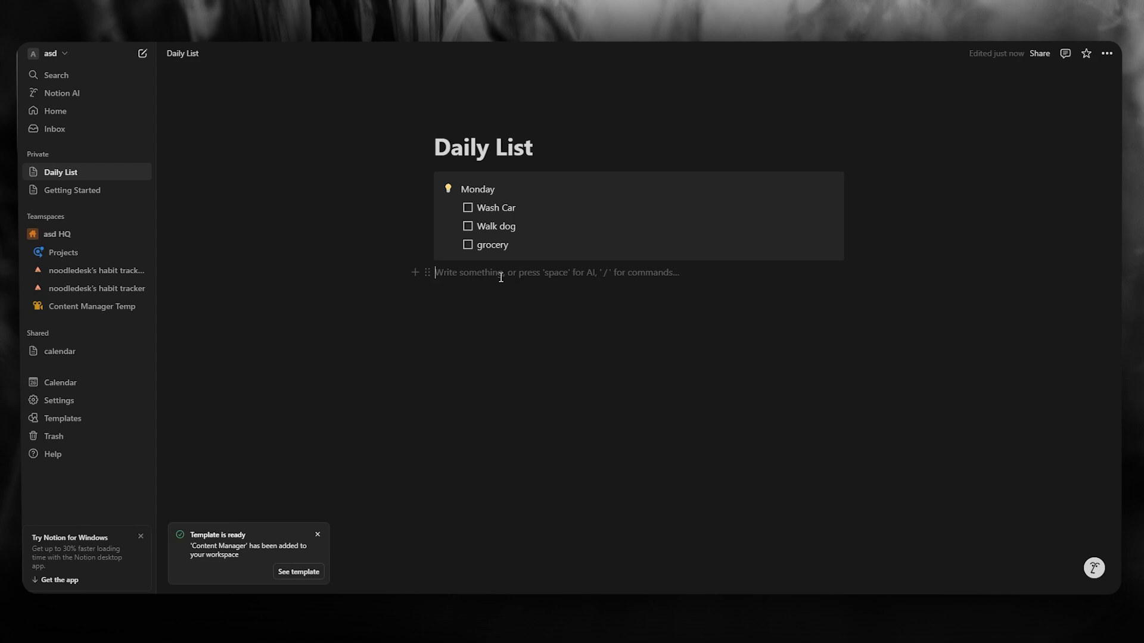
pyautogui.write('/cale')
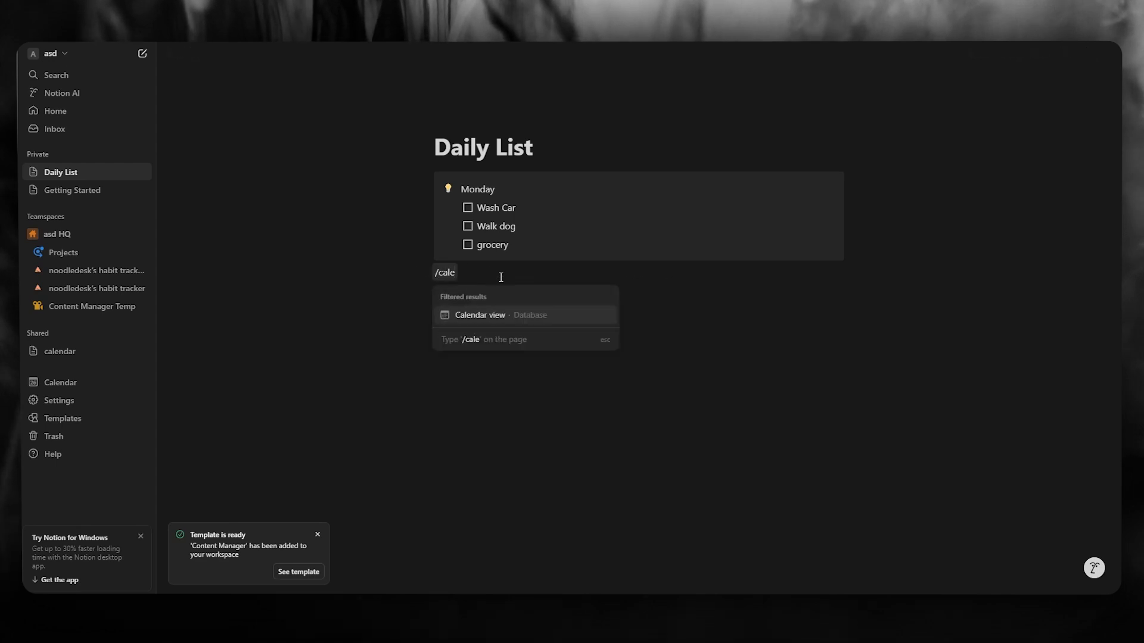
# Step: Insert a calendar view linked to the existing 'work' database
pyautogui.click(479, 315)
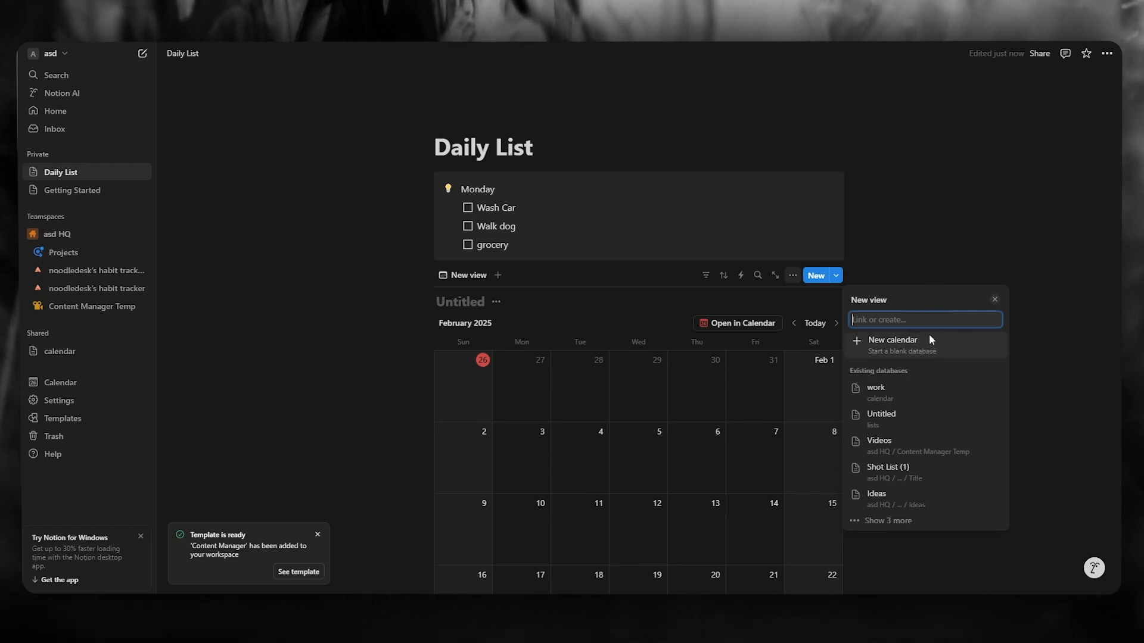
pyautogui.moveTo(912, 393)
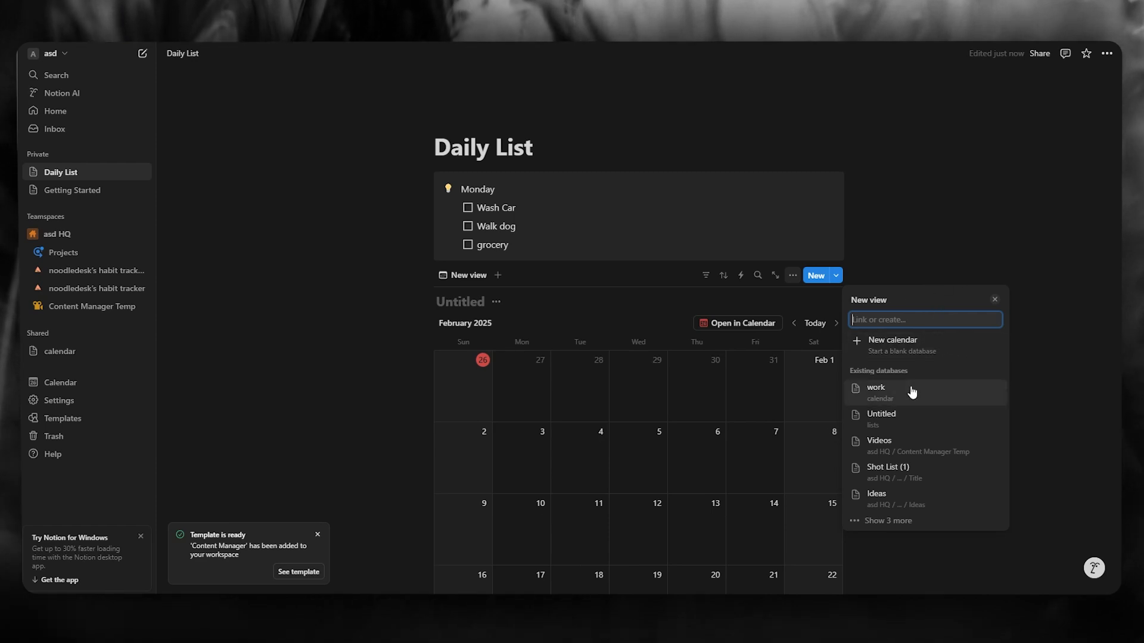
pyautogui.click(875, 392)
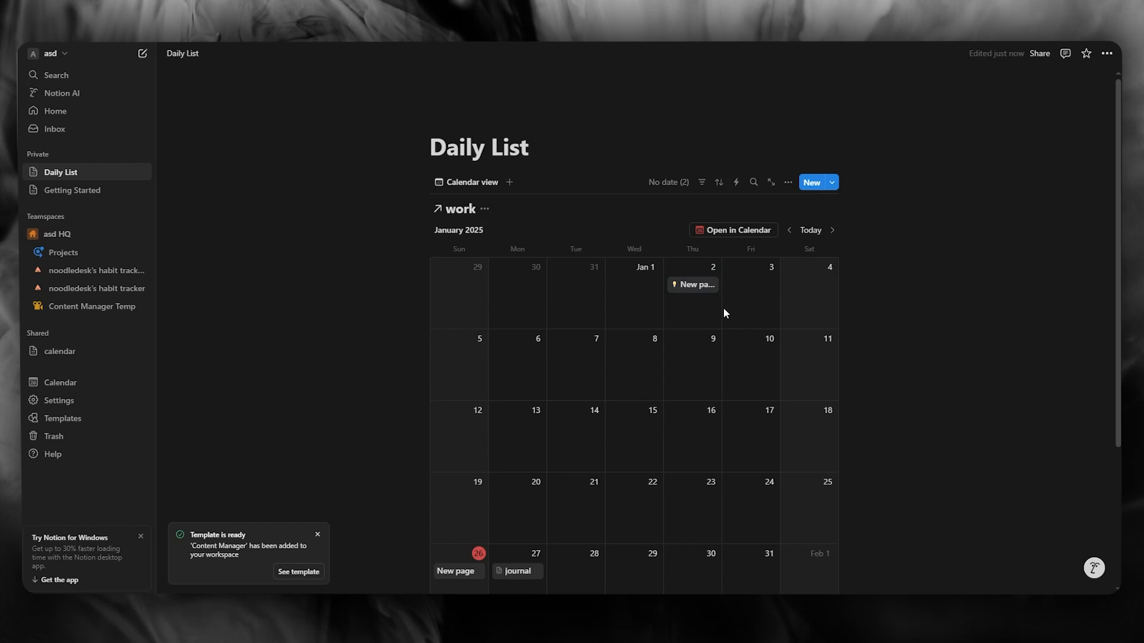
pyautogui.moveTo(692, 294)
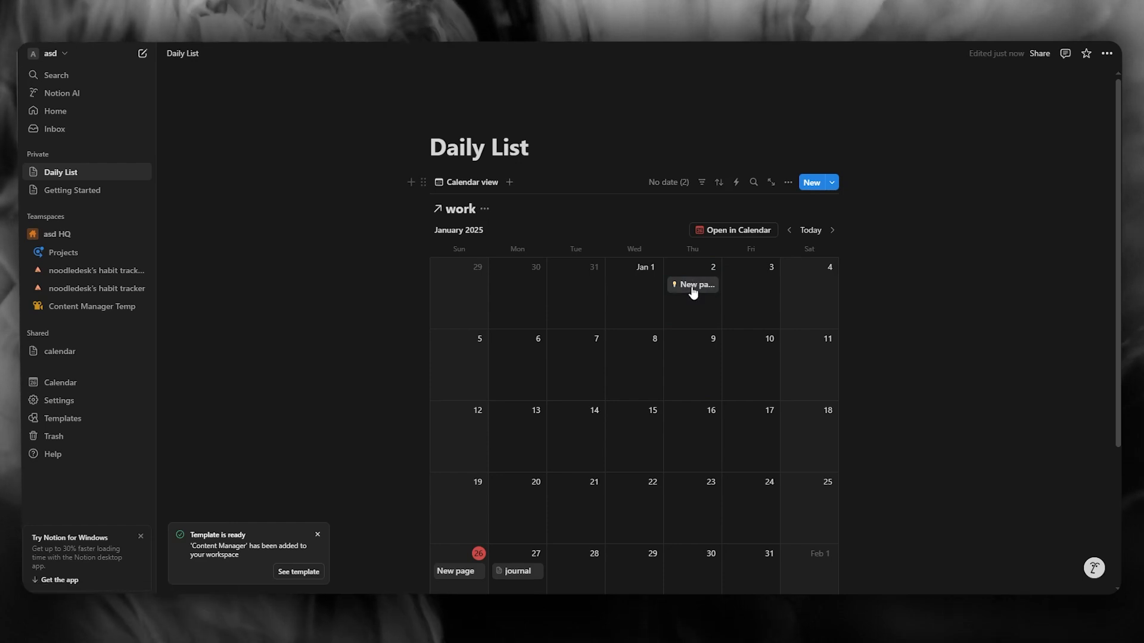
pyautogui.moveTo(686, 310)
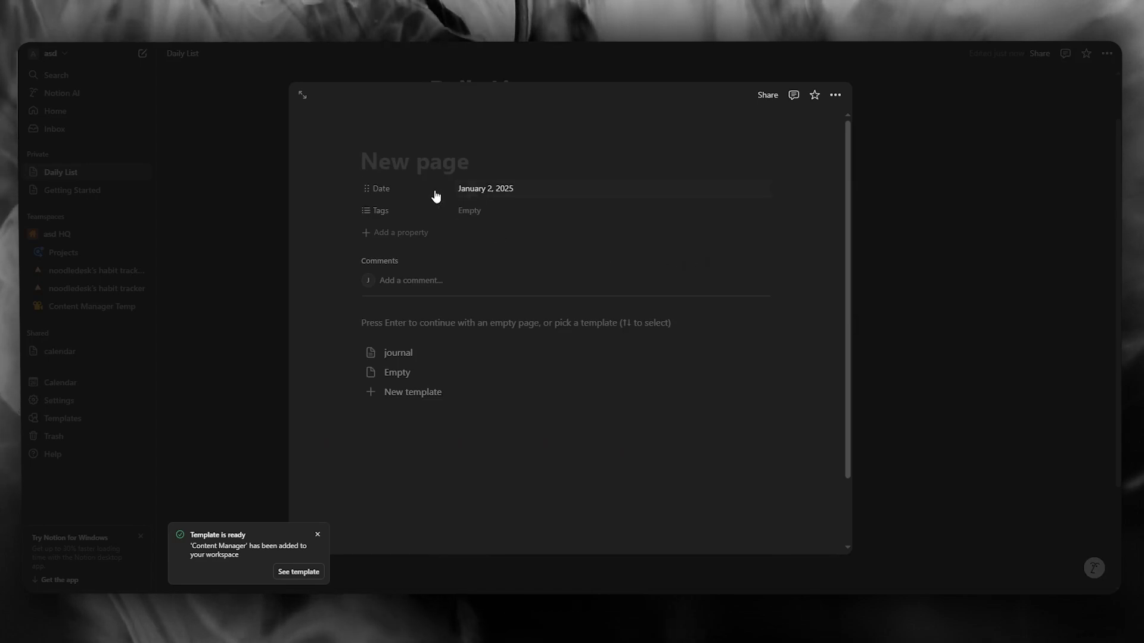
pyautogui.moveTo(490, 244)
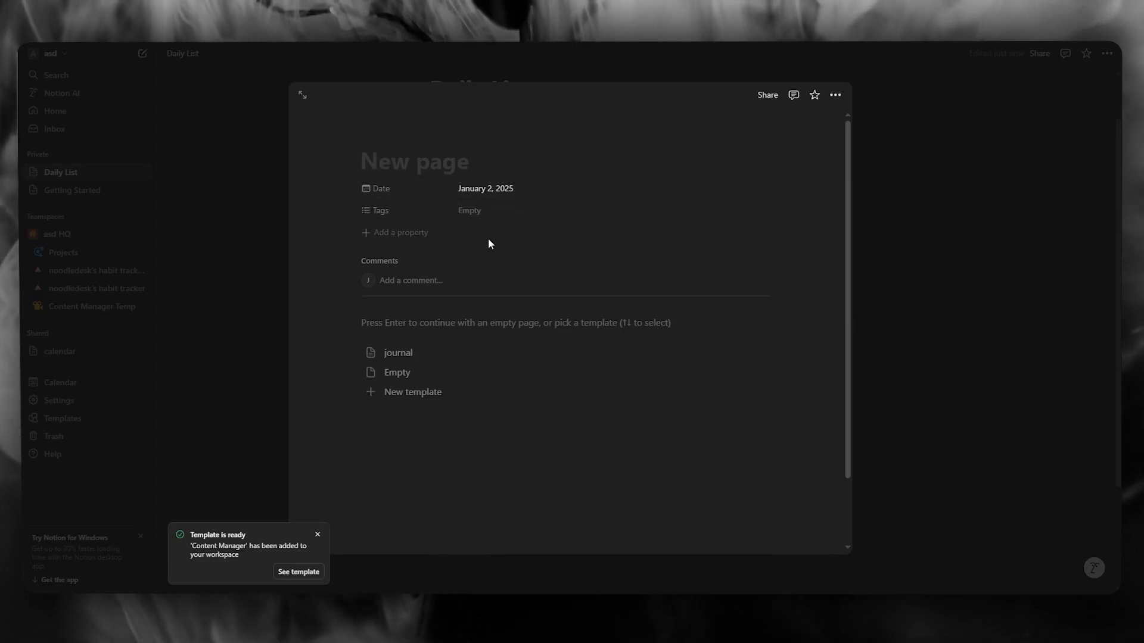
# Step: Dismiss the template prompt so the Jan 2 entry shows the Monday to-dos
pyautogui.click(398, 353)
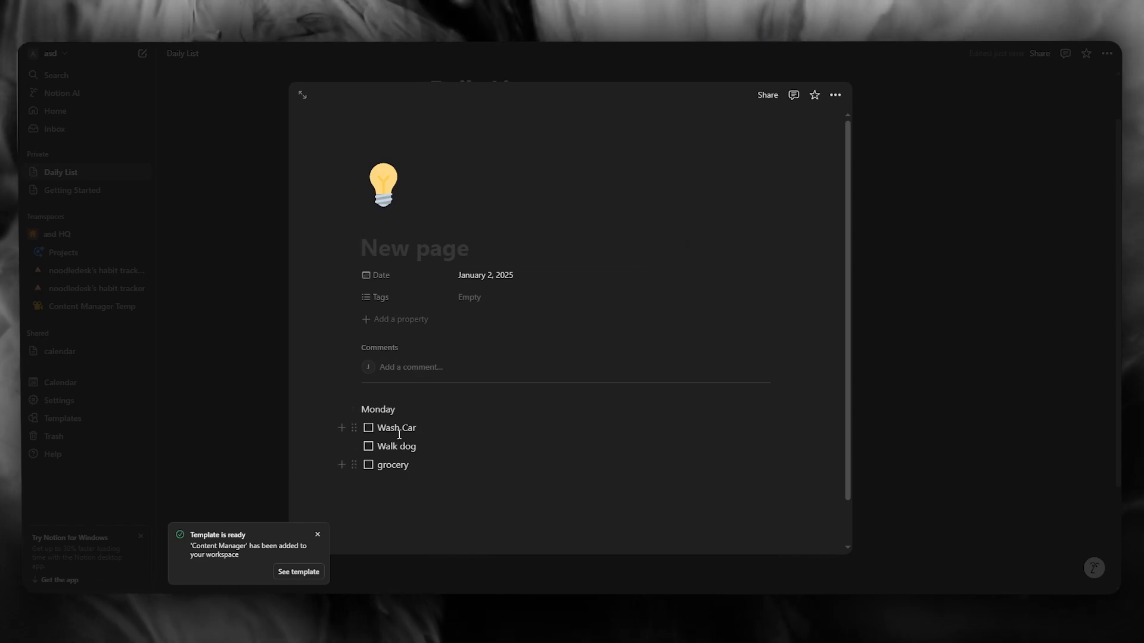
pyautogui.moveTo(369, 434)
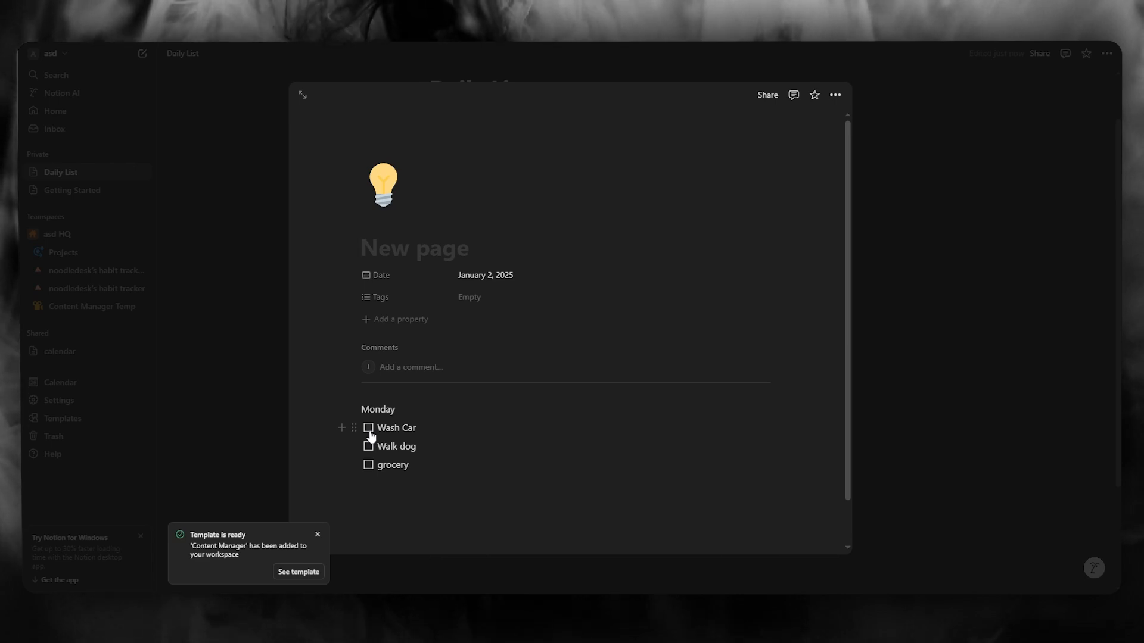
pyautogui.moveTo(1063, 247)
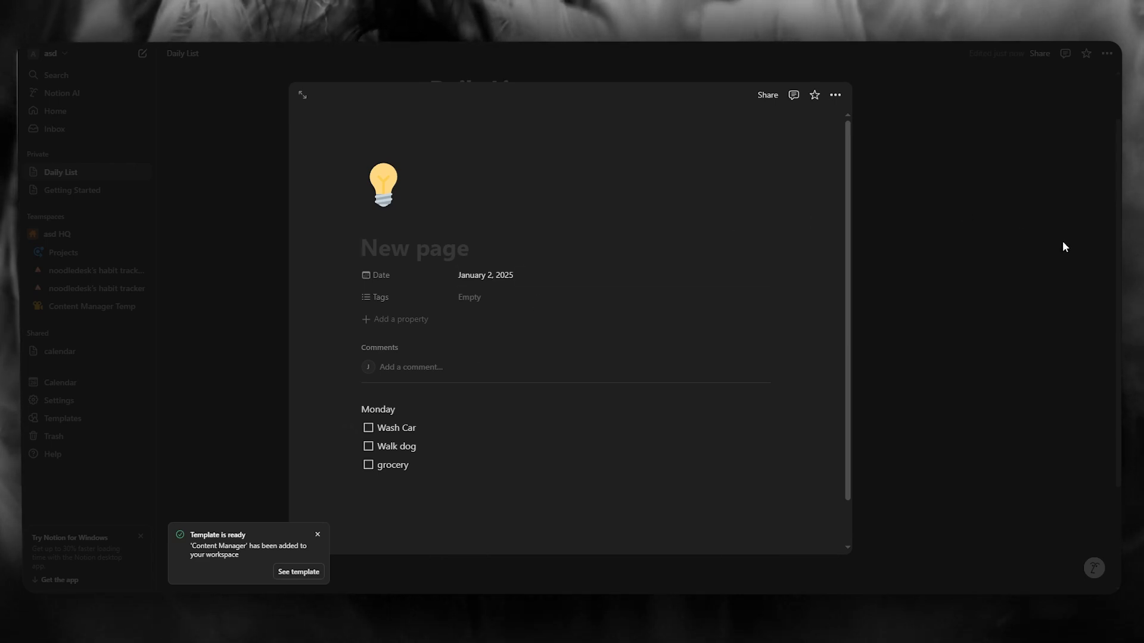